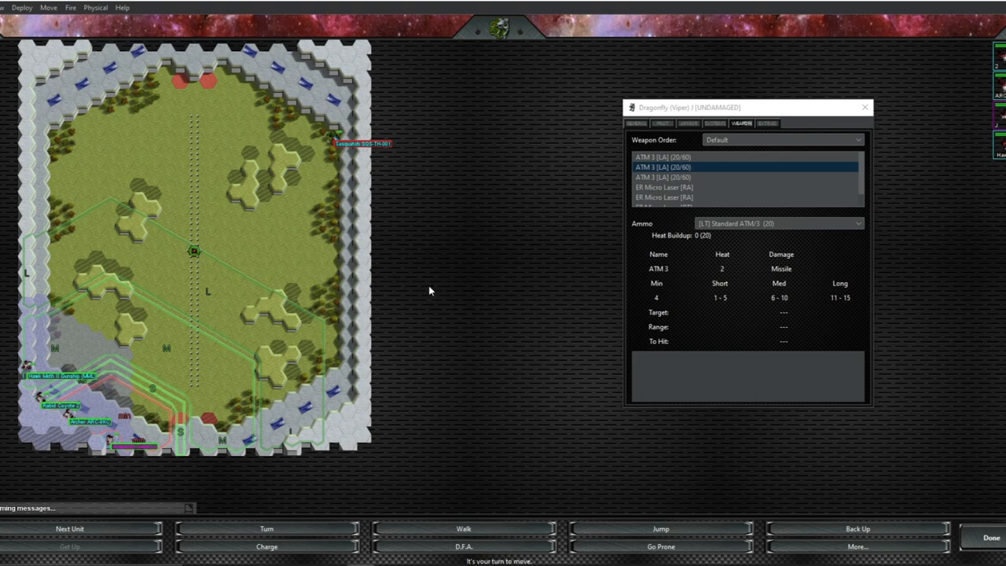
mouse_move(430, 294)
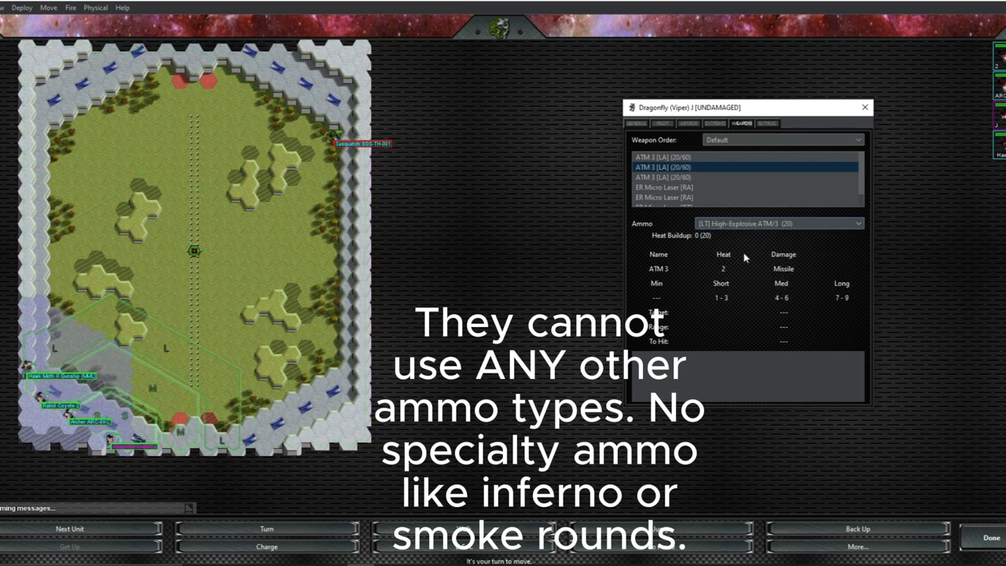
mouse_move(729, 217)
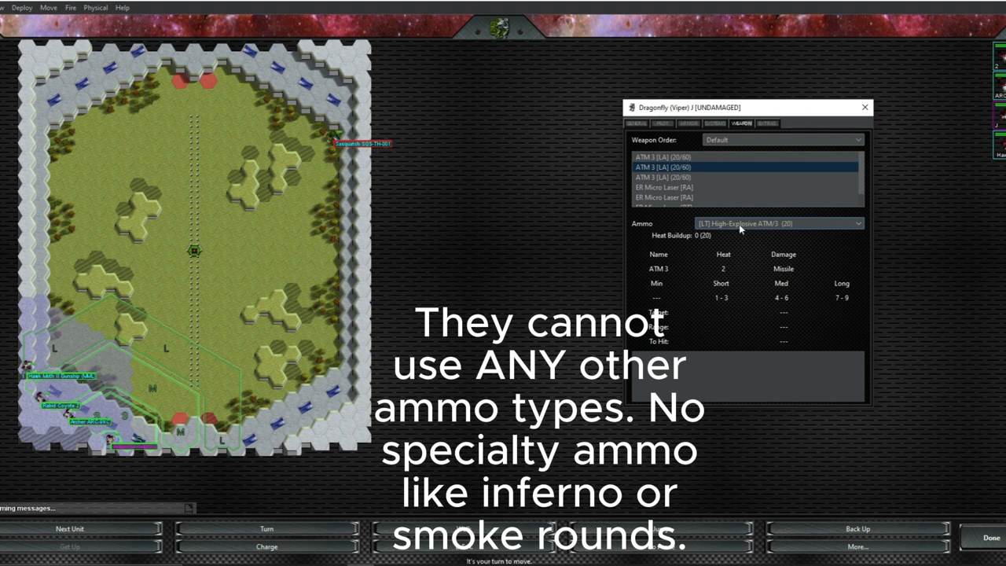
mouse_move(739, 226)
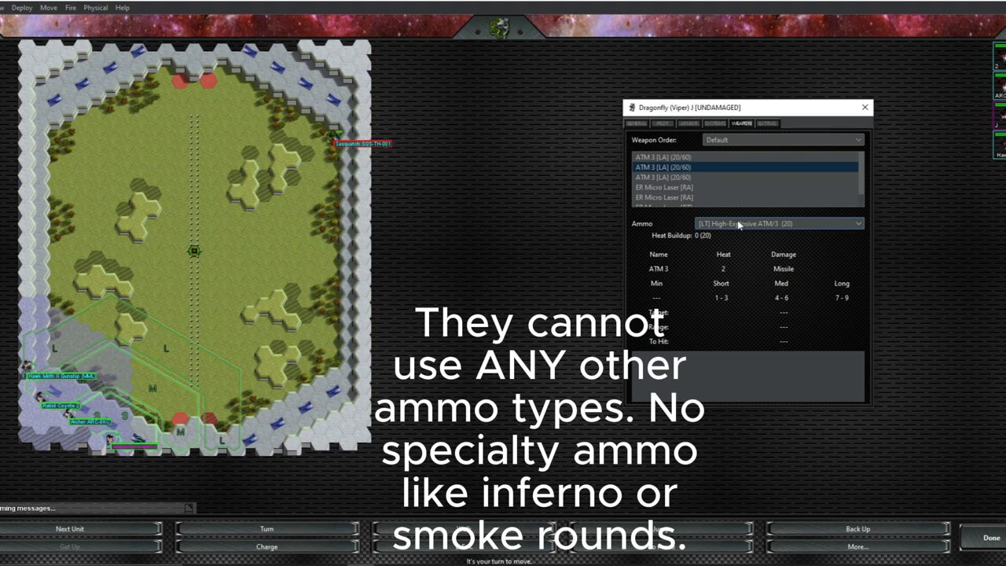
mouse_move(605, 304)
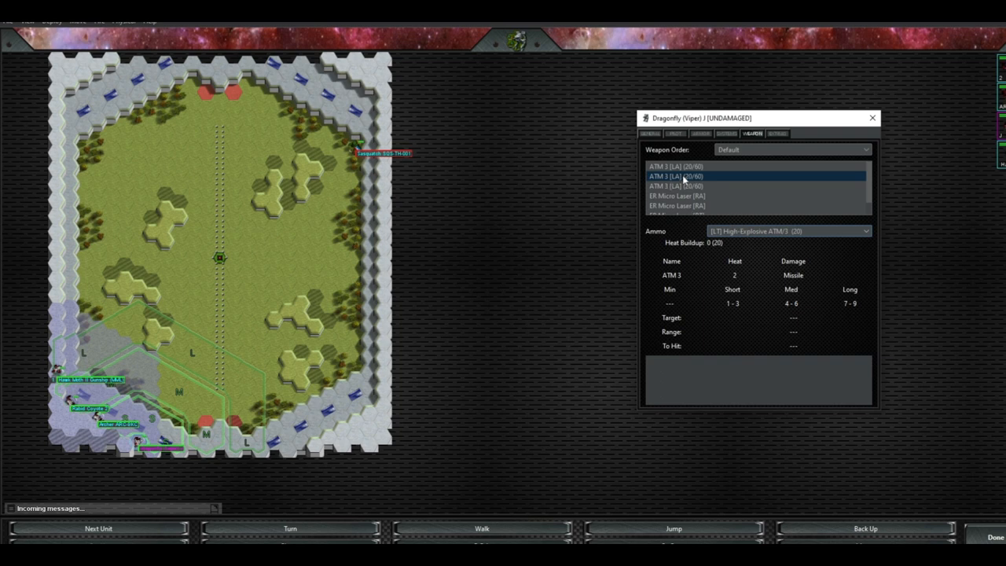
Step: Switch the Dragonfly's ATM 3 to Extended Range ammo, giving ranges 1–9, 10–18, 19–27 with minimum 4
left_click(786, 229)
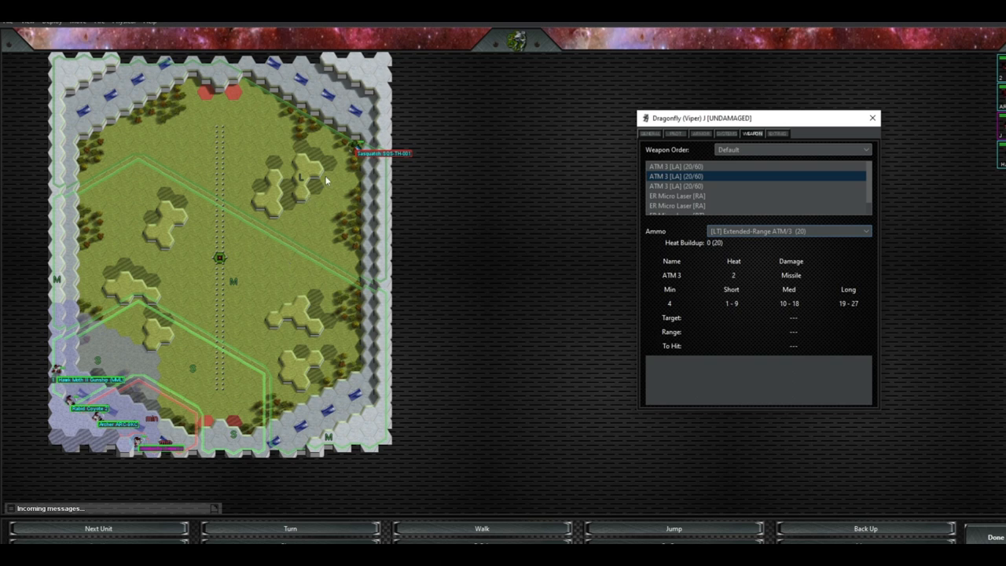
mouse_move(352, 154)
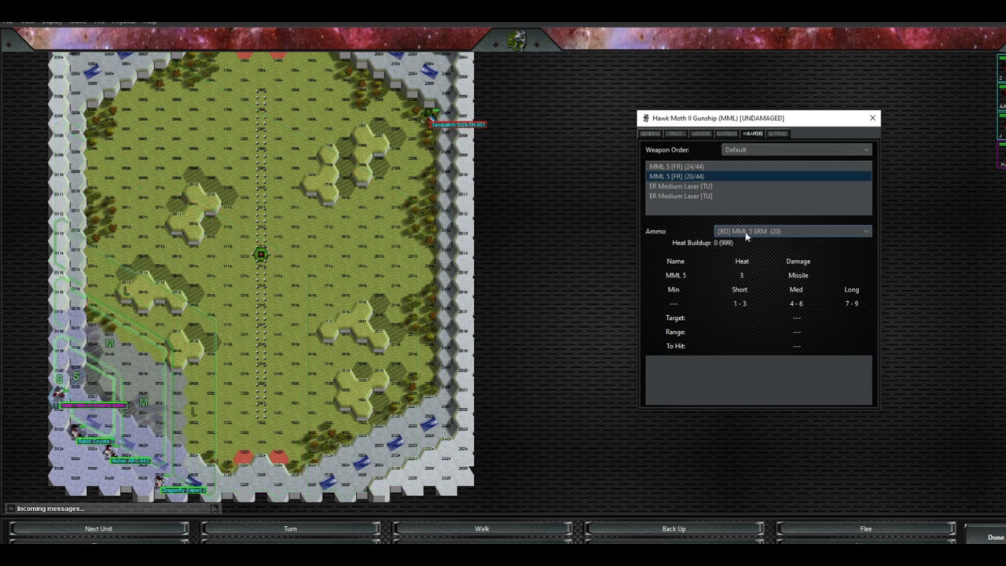
Step: Check the ER Medium Laser's stats, then show the Hawk Moth II Gunship's general summary
left_click(679, 186)
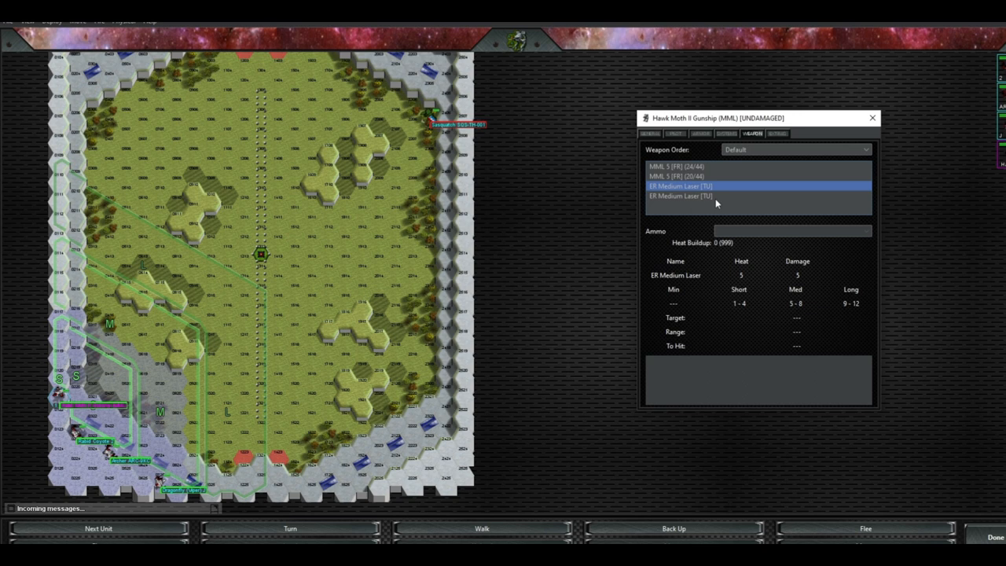
mouse_move(697, 181)
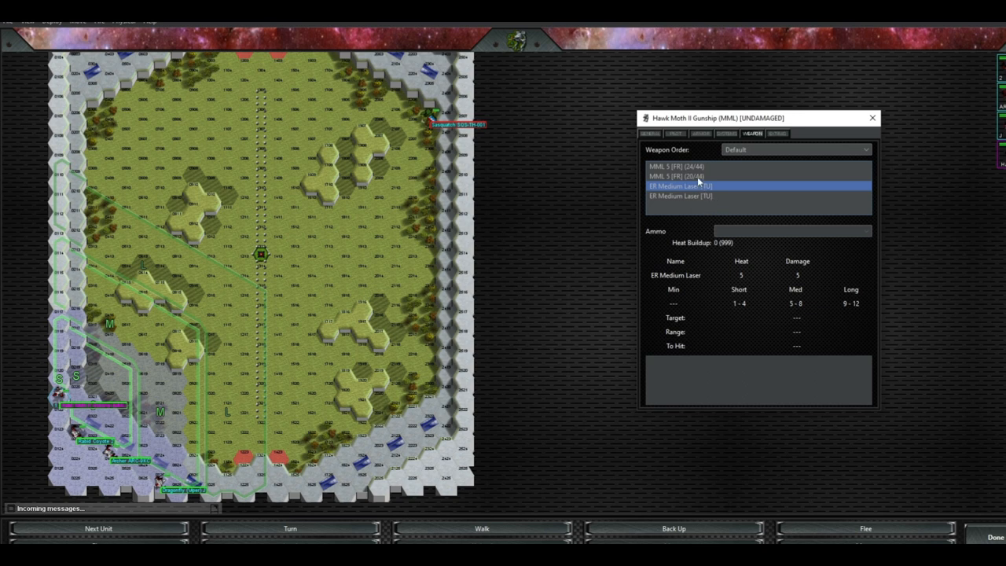
left_click(674, 176)
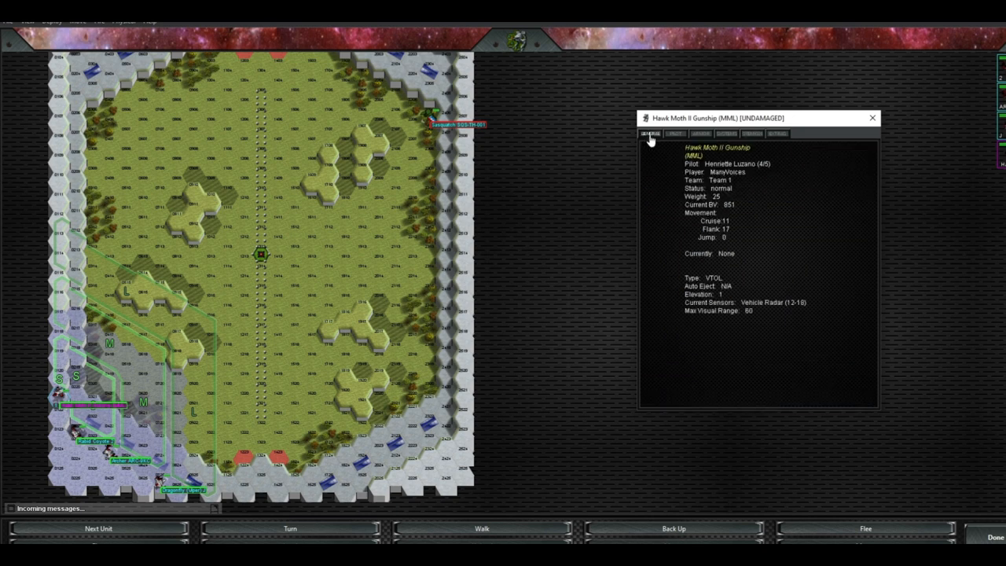
mouse_move(731, 230)
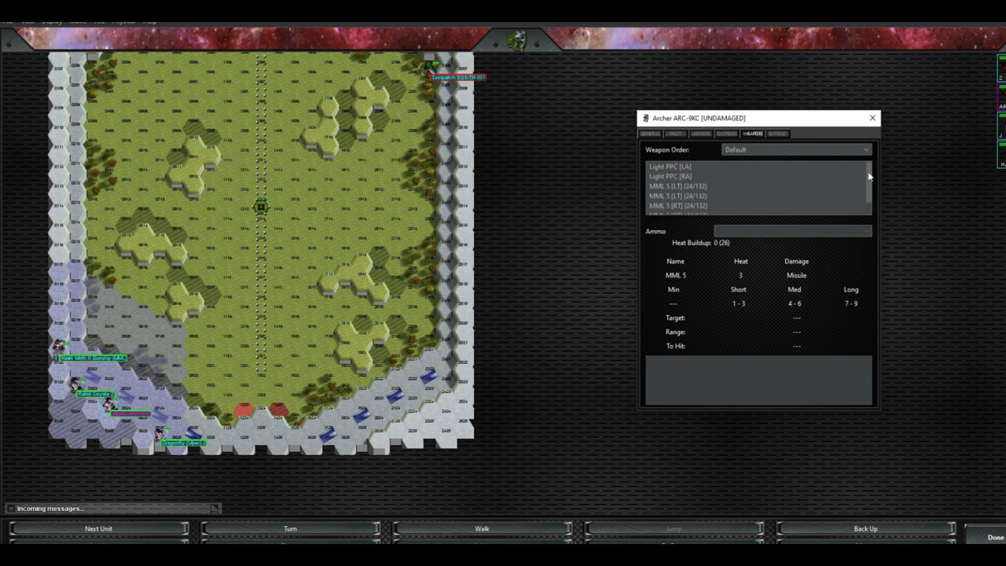
Step: Load the Archer ARC-9KC's MML 5 with SRM ammo from its ammo choices
scroll("down", 3)
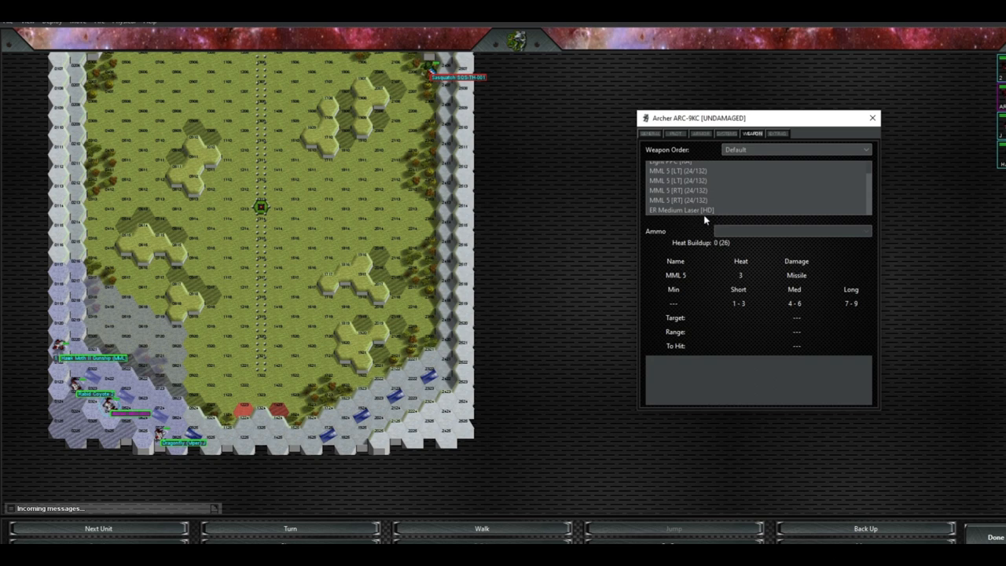
left_click(789, 230)
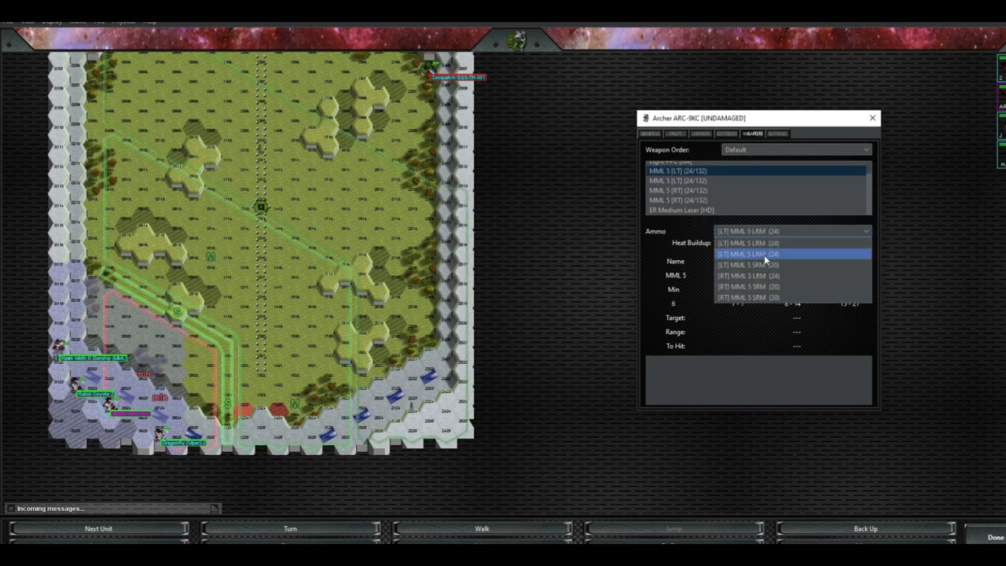
mouse_move(761, 252)
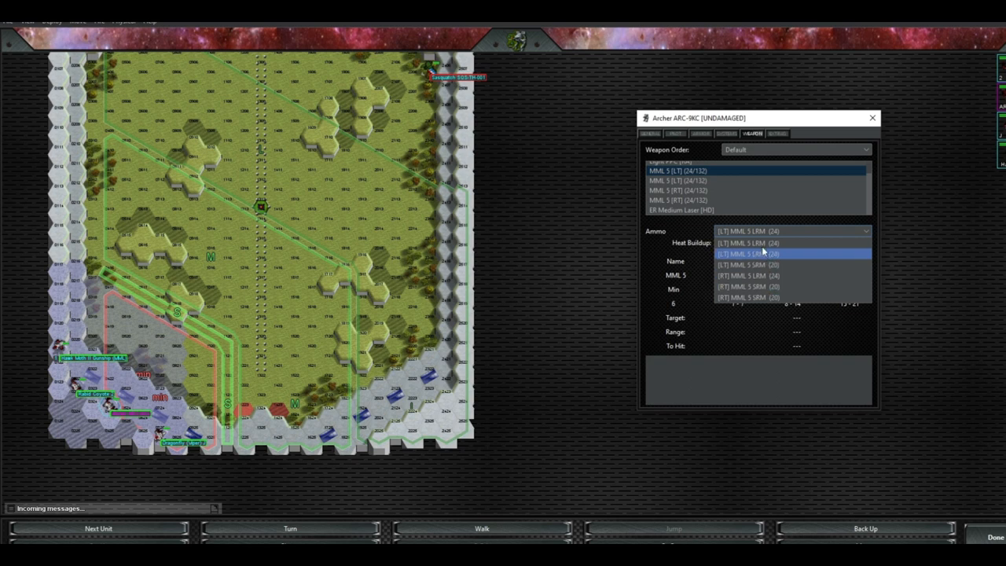
left_click(751, 254)
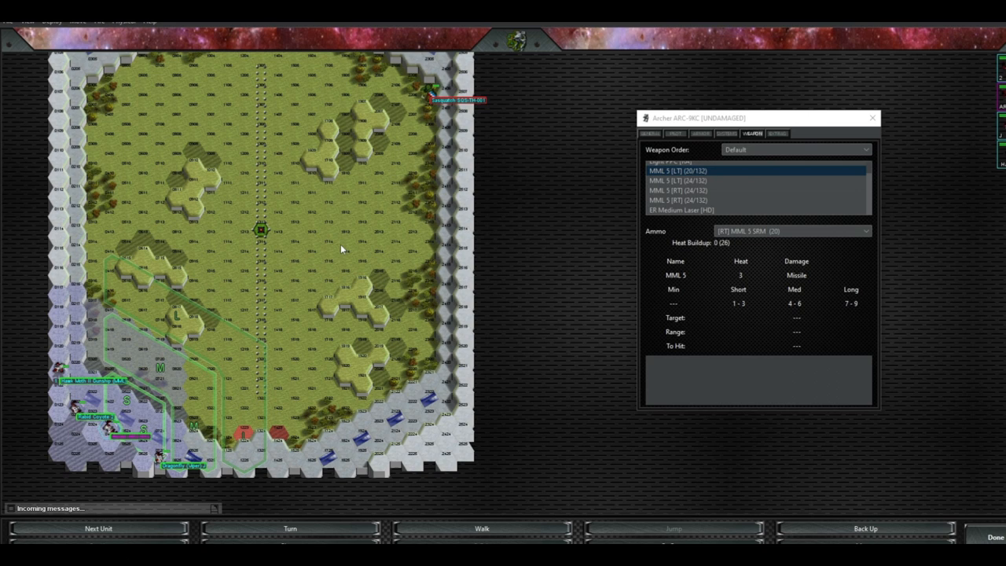
mouse_move(345, 248)
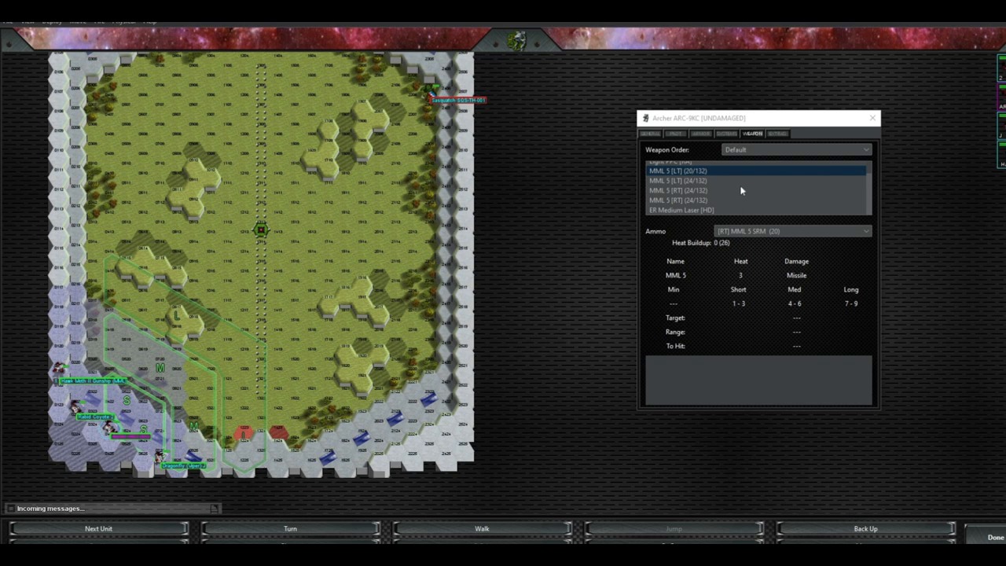
mouse_move(738, 189)
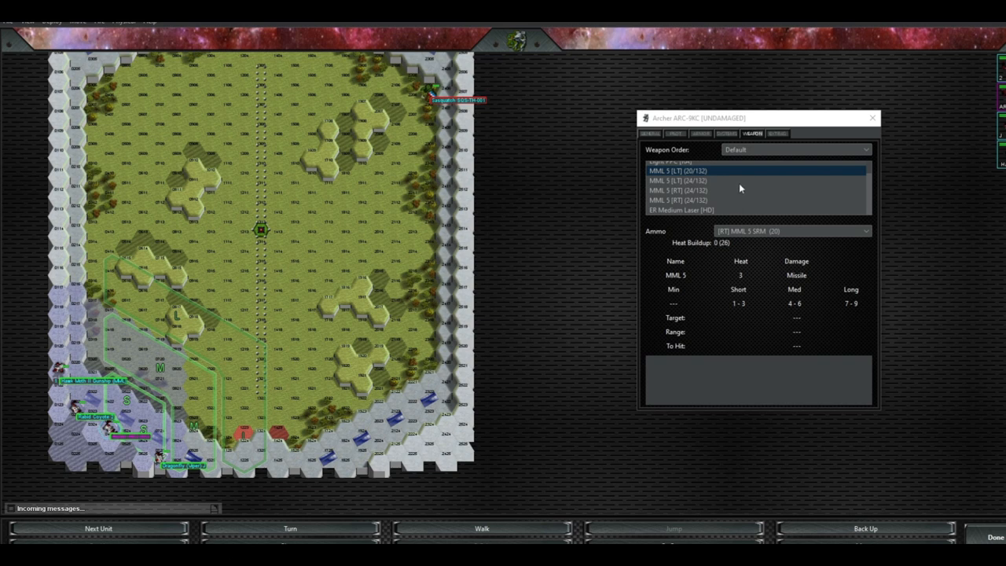
mouse_move(717, 204)
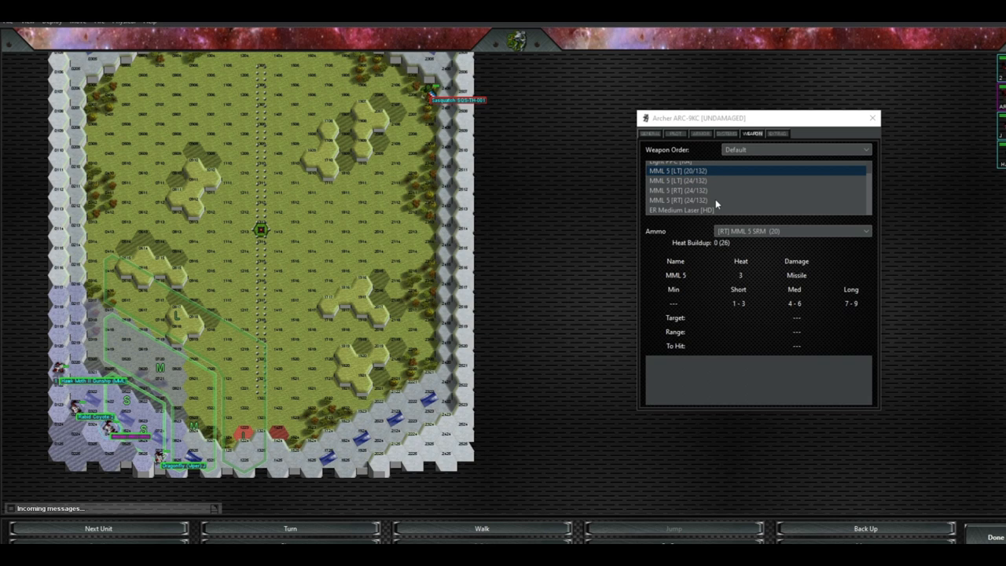
Step: Return to the Archer ARC-9KC's general unit overview
left_click(651, 132)
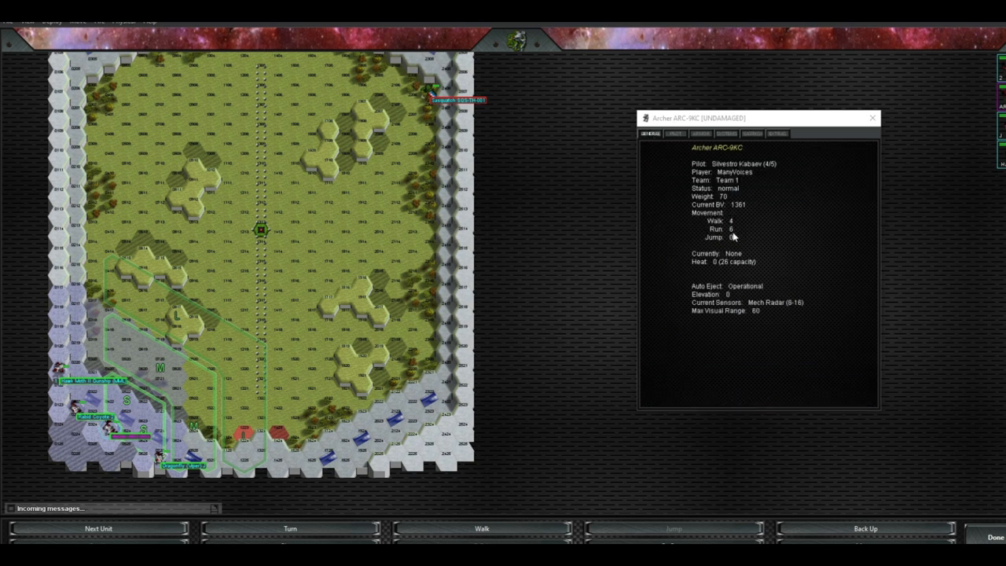
mouse_move(707, 144)
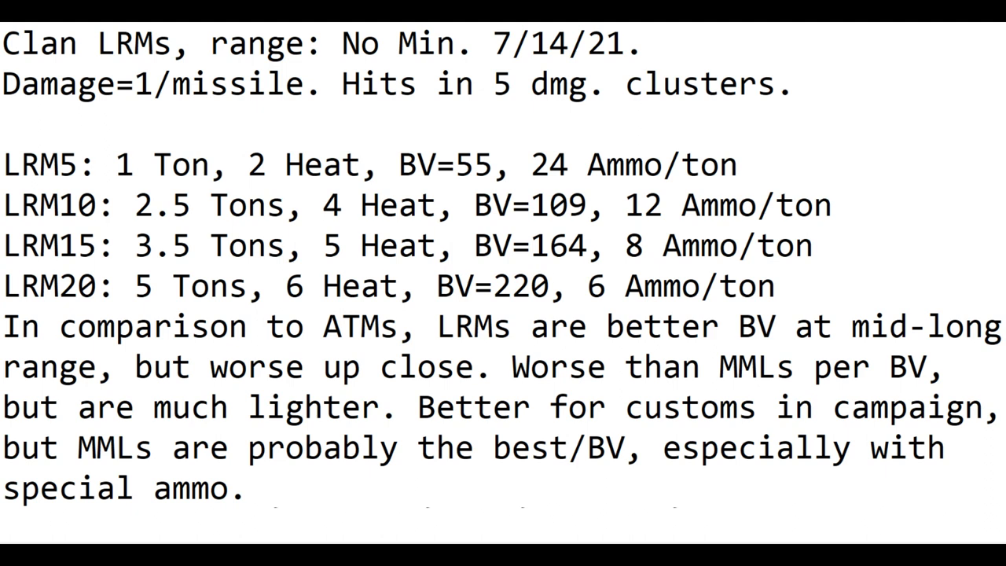
Step: Scroll through the Clan LRM comparison notes against ATMs and MMLs
scroll("down", 3)
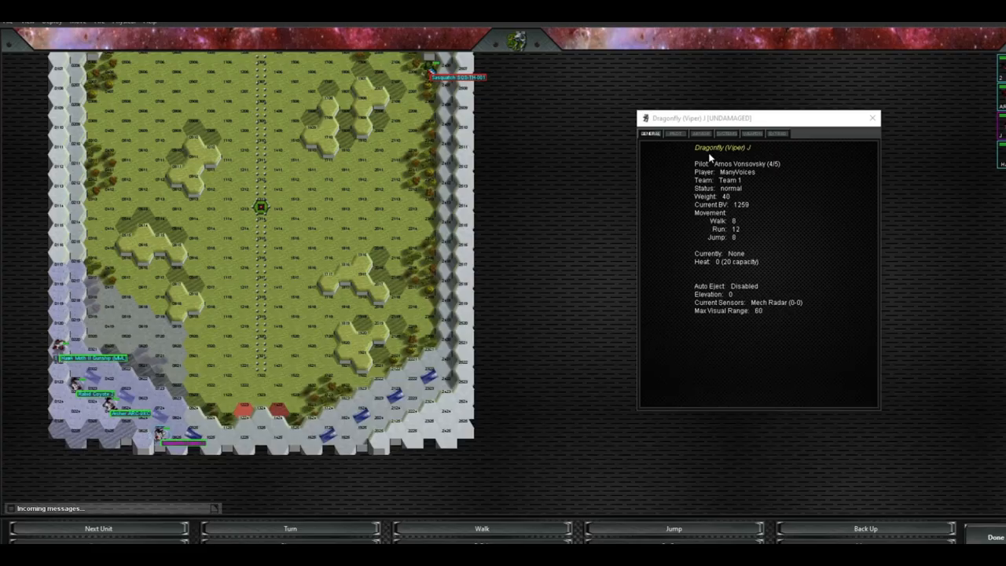
mouse_move(735, 268)
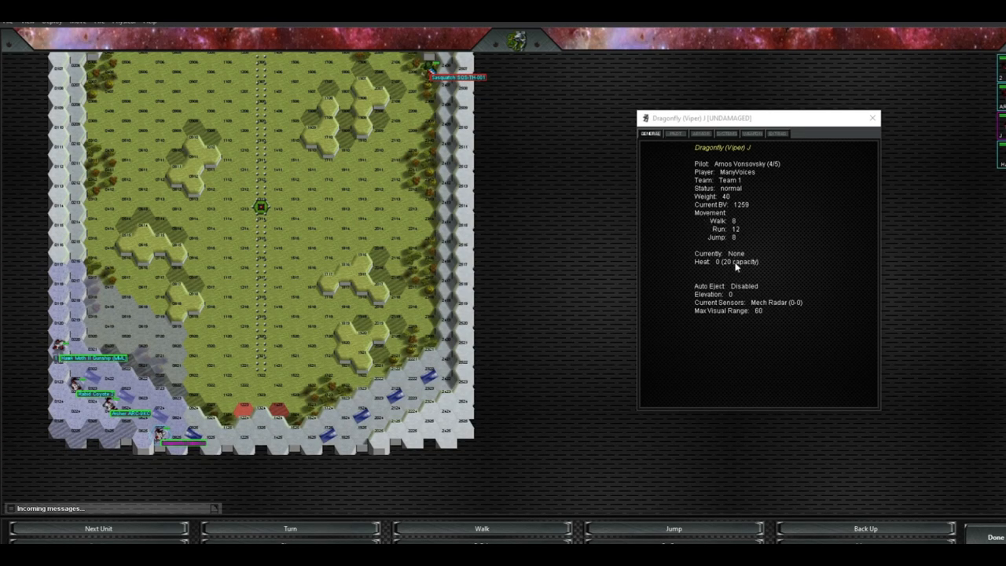
Step: Show the Rabid Coyote 2's weapon list with its ER Medium Lasers and ATM 3 launchers
left_click(751, 132)
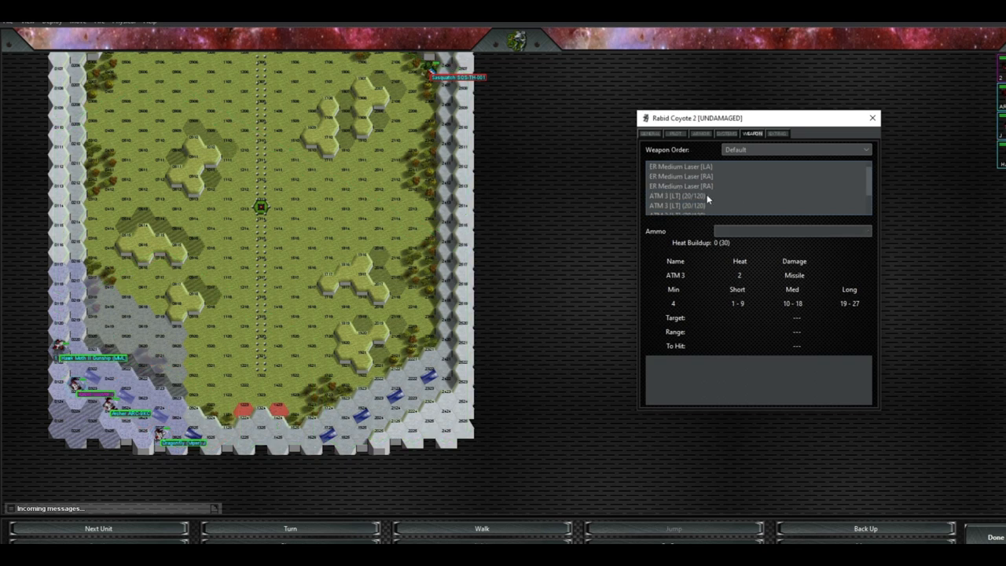
Step: Review the Rabid Coyote 2's ATM 3 ammunition options — standard, extended-range and high-explosive — and pick one
left_click(650, 132)
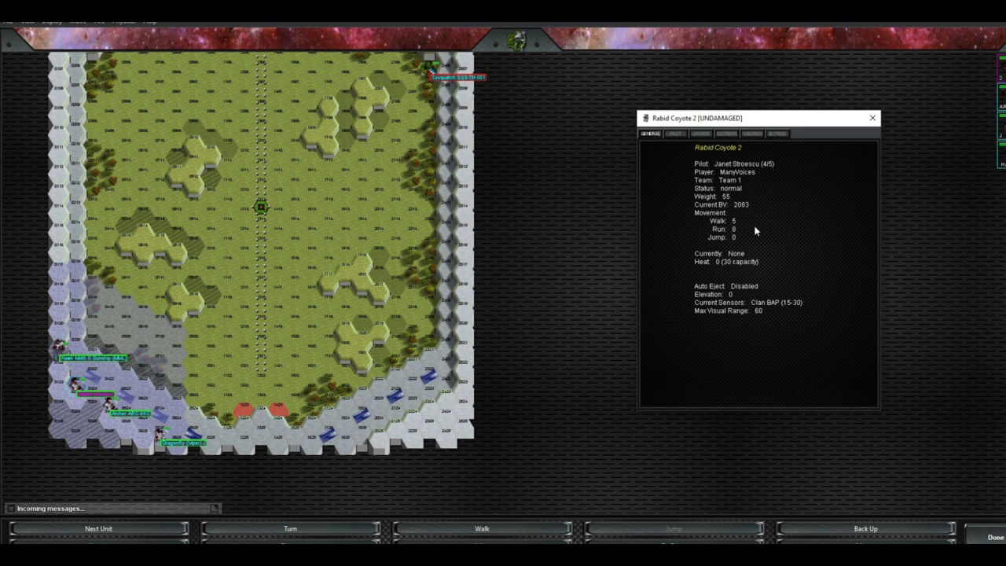
left_click(751, 132)
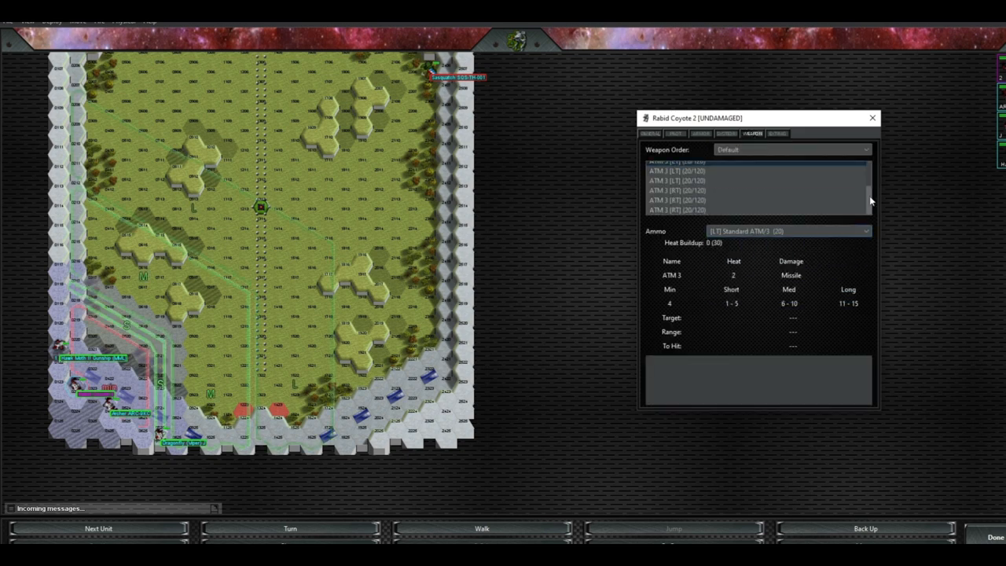
left_click(865, 230)
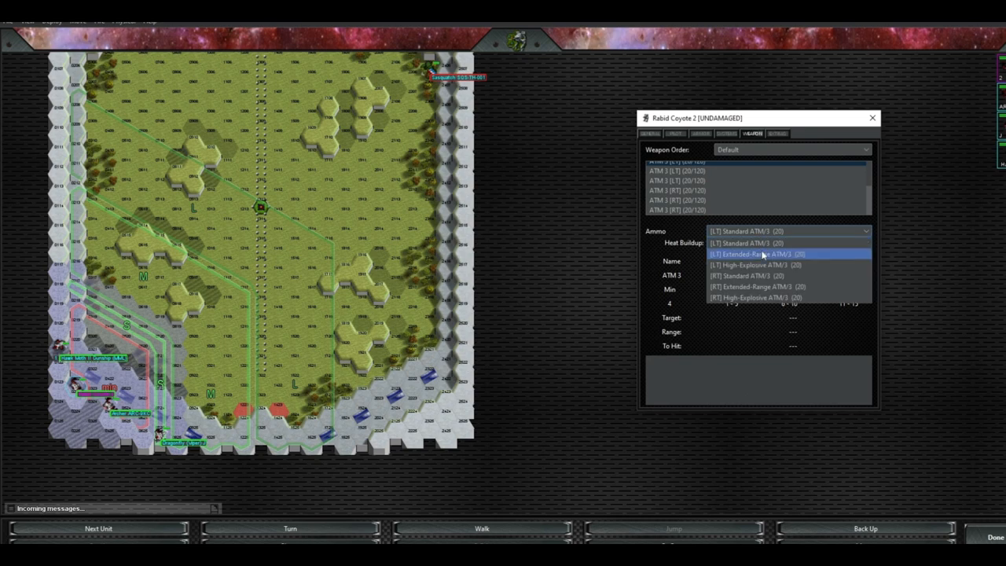
left_click(757, 254)
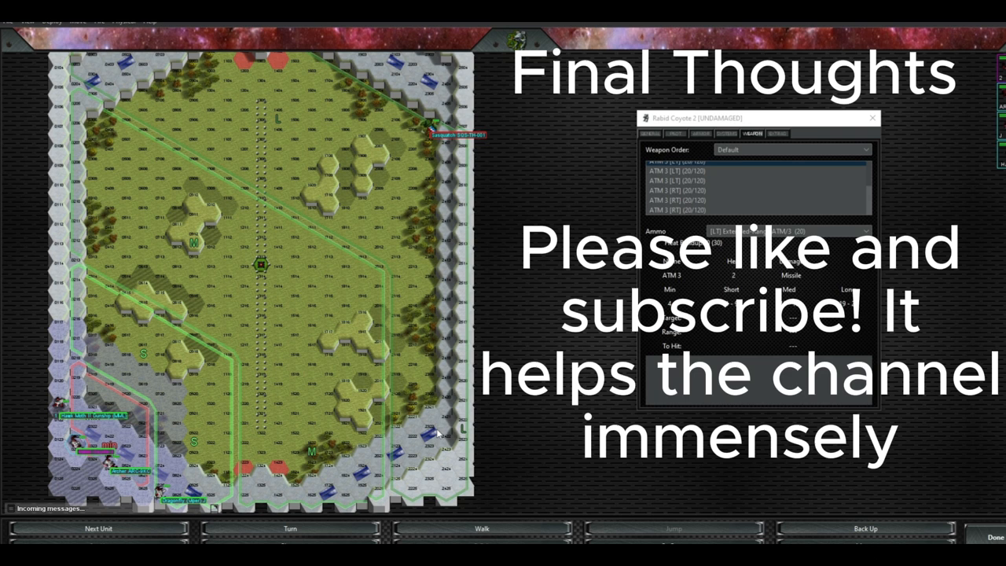
mouse_move(437, 430)
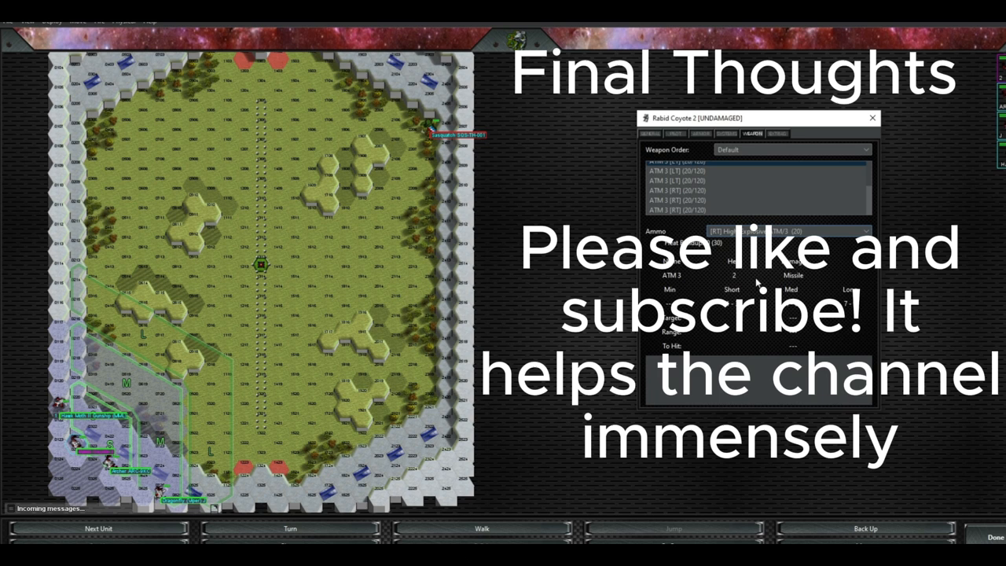
mouse_move(759, 279)
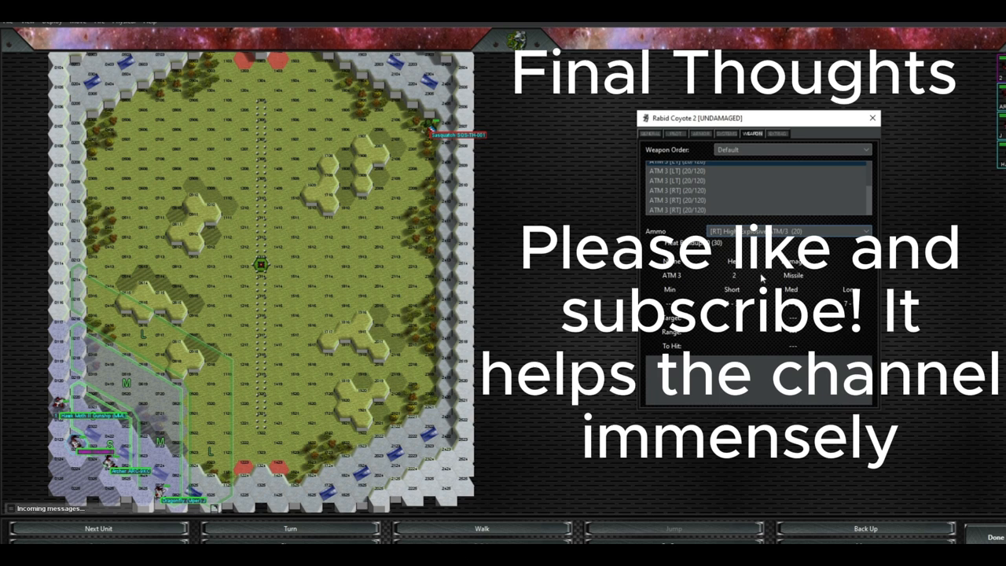
mouse_move(761, 279)
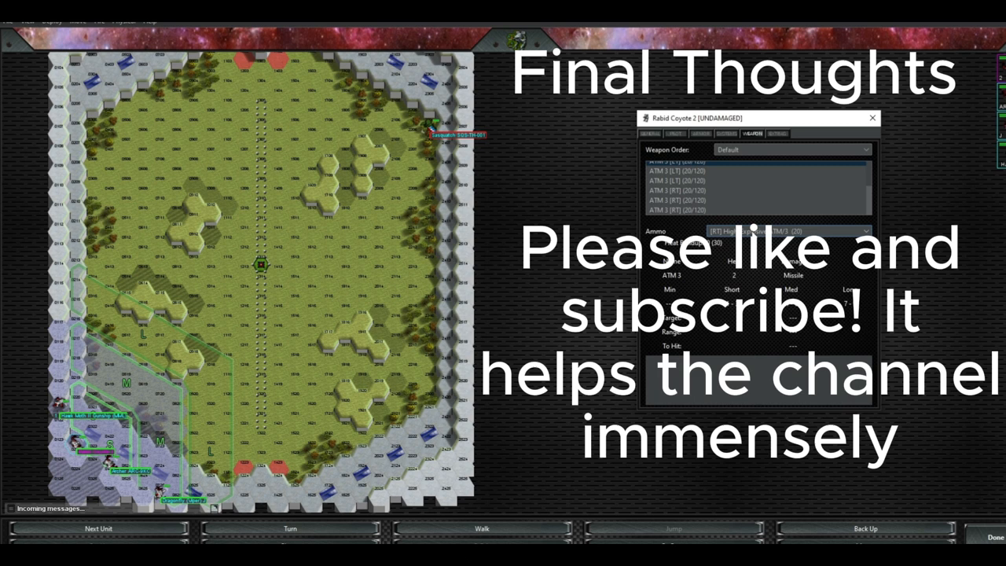